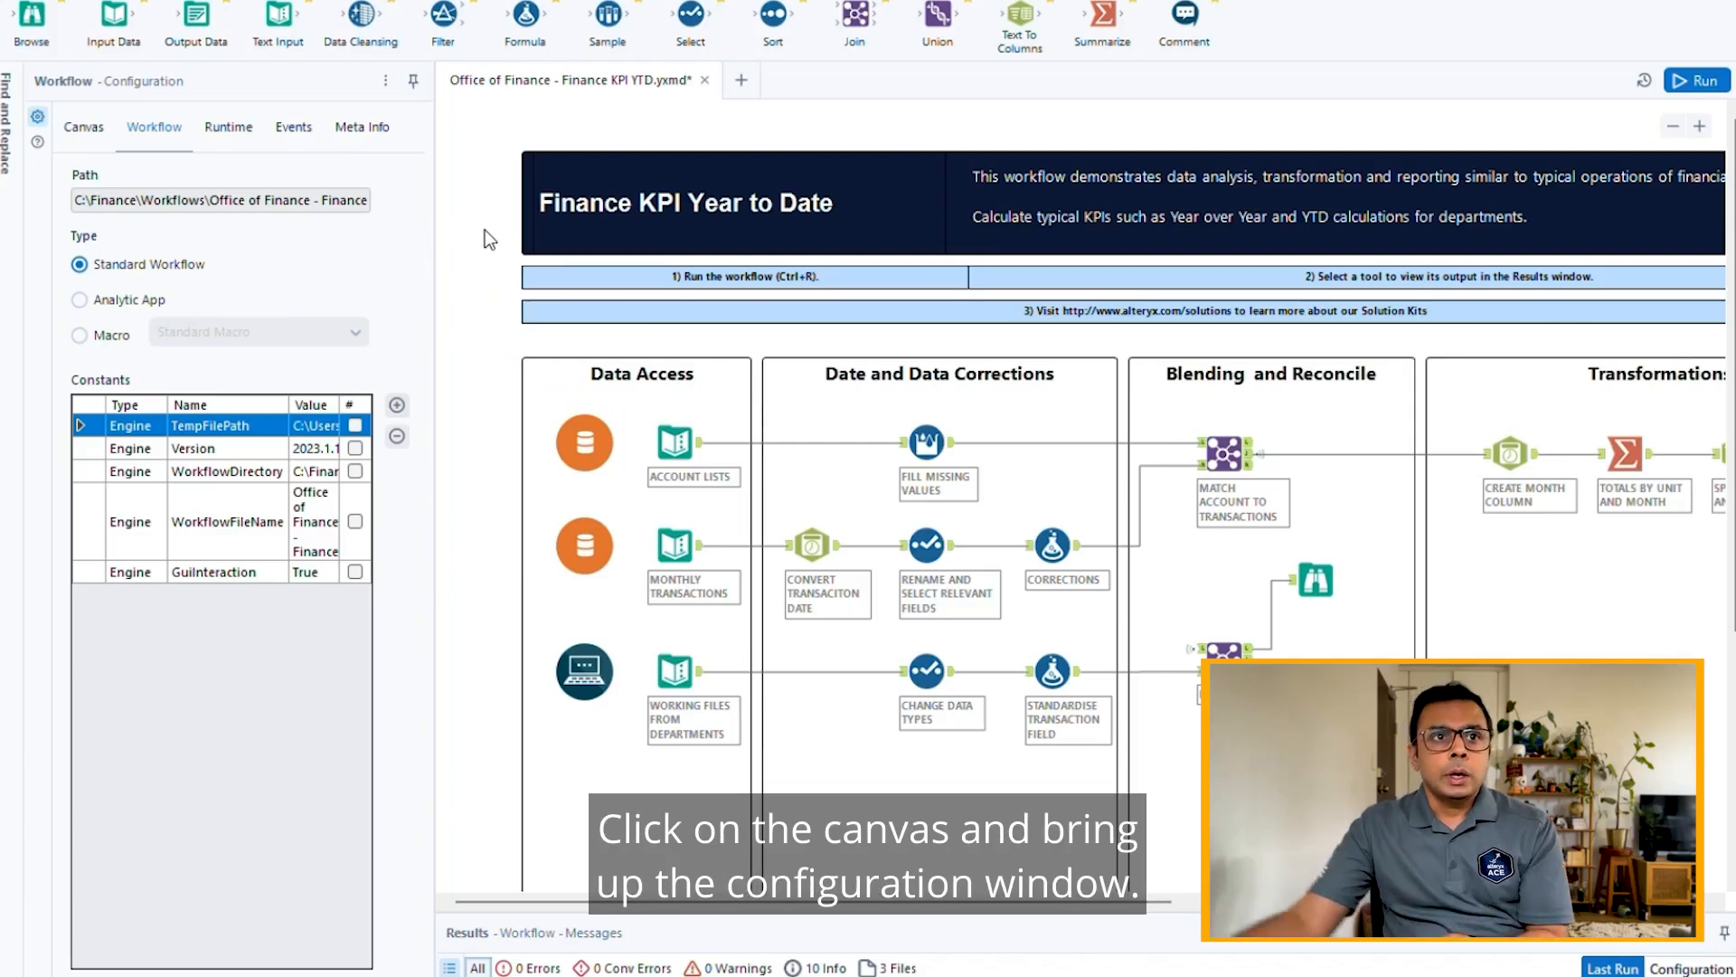
pyautogui.moveTo(311, 138)
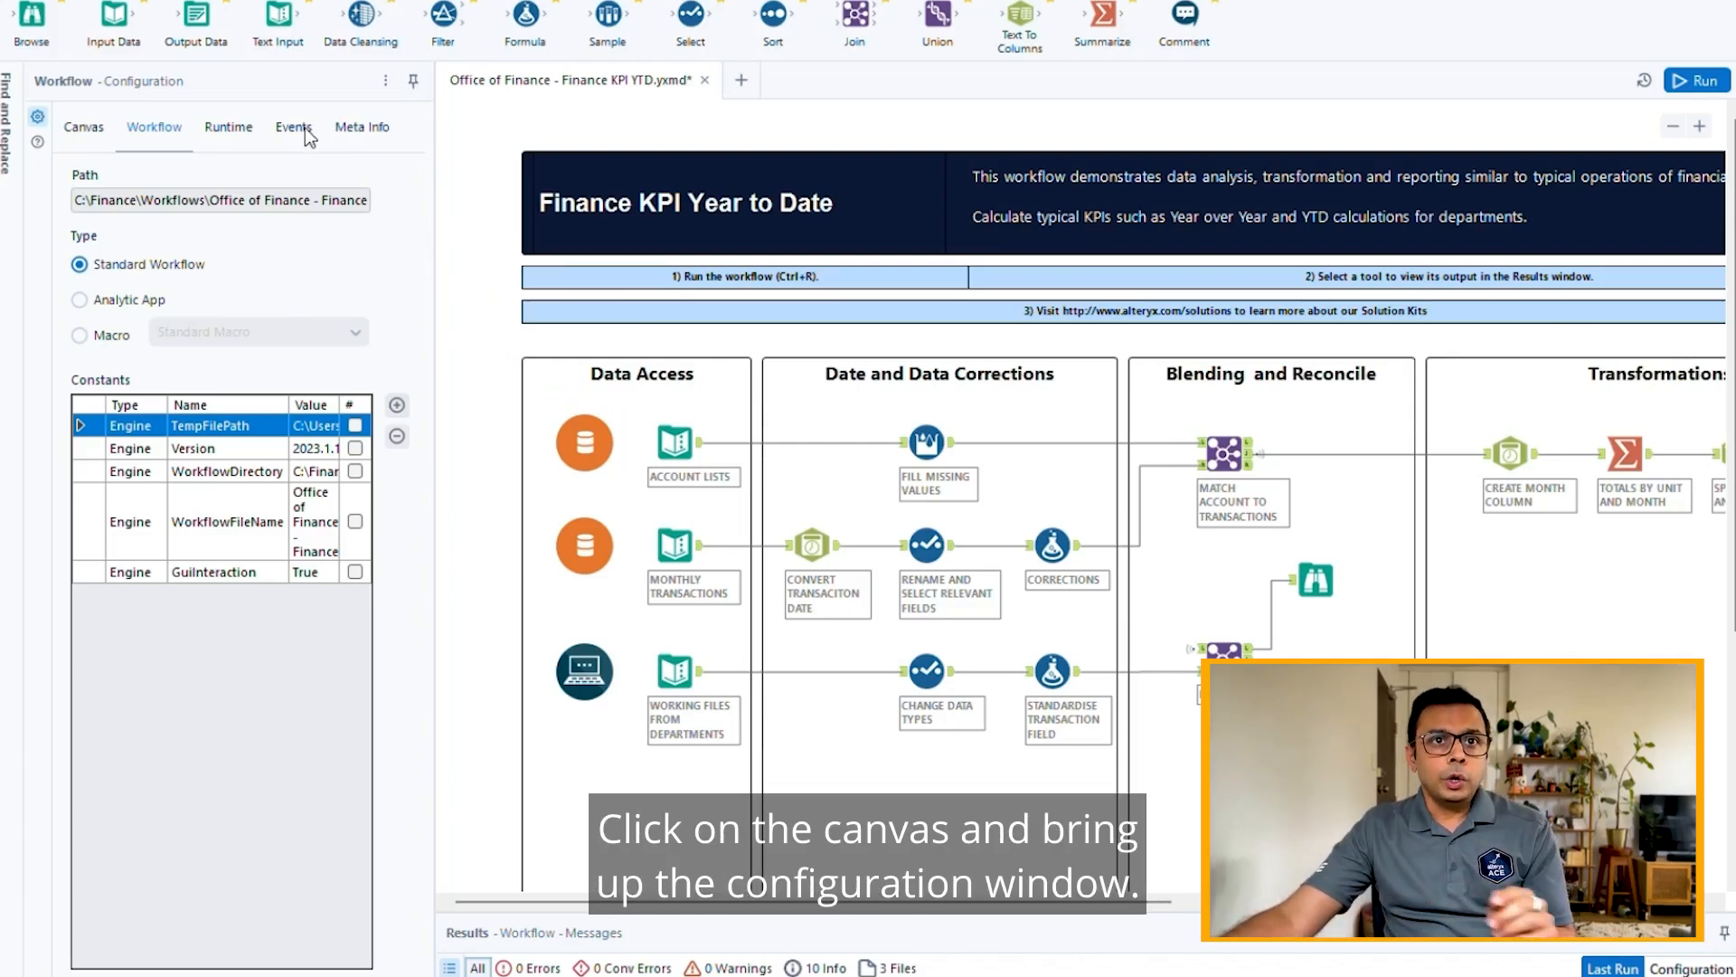
# Show the Finance KPI workflow's Workflow Configuration Events tab
pyautogui.click(292, 126)
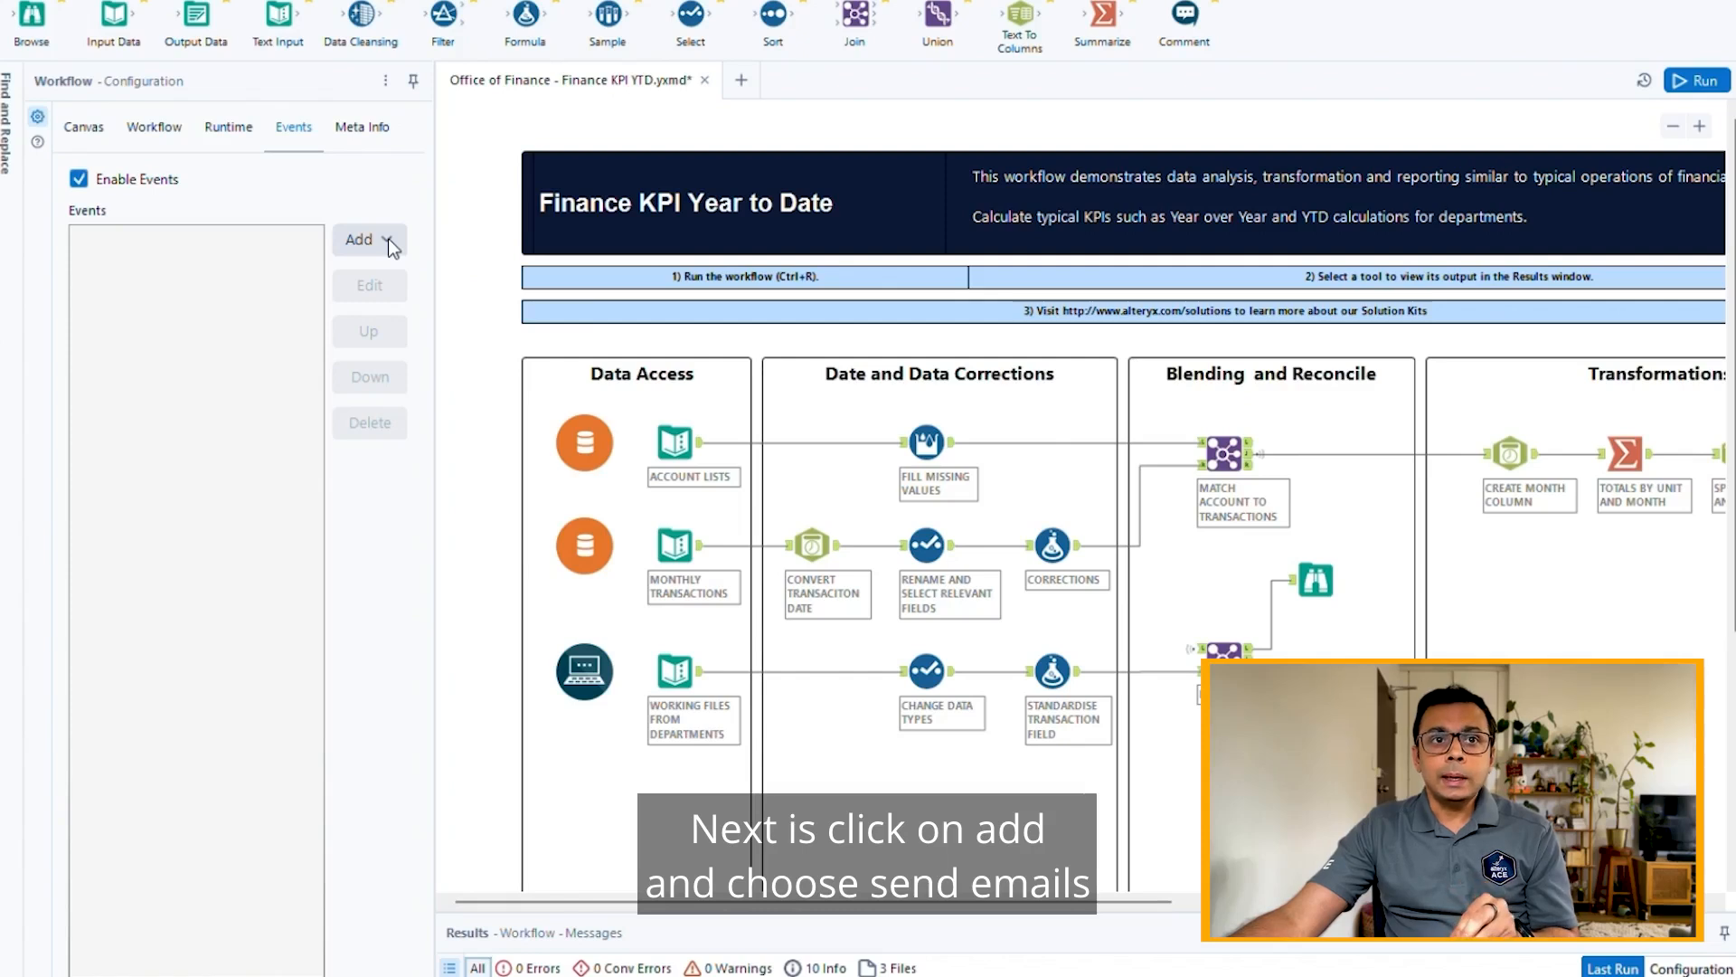
# Add a Send Email event running After Run With Errors, with DCM unchecked
pyautogui.click(360, 241)
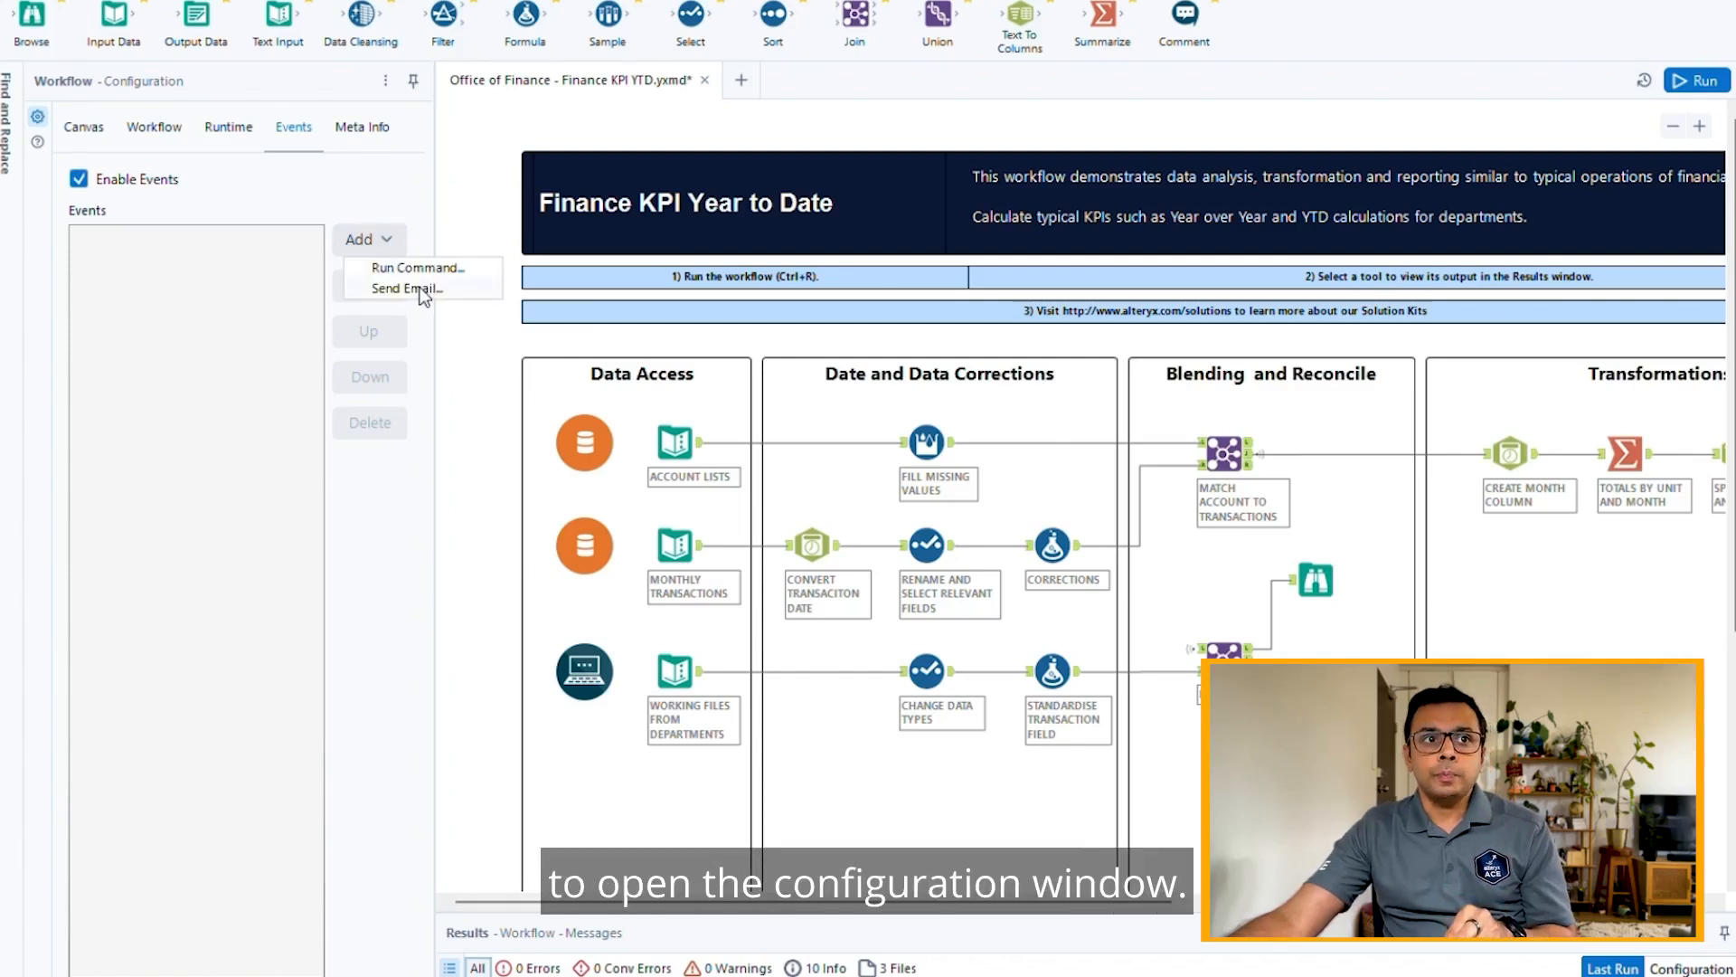
pyautogui.click(405, 288)
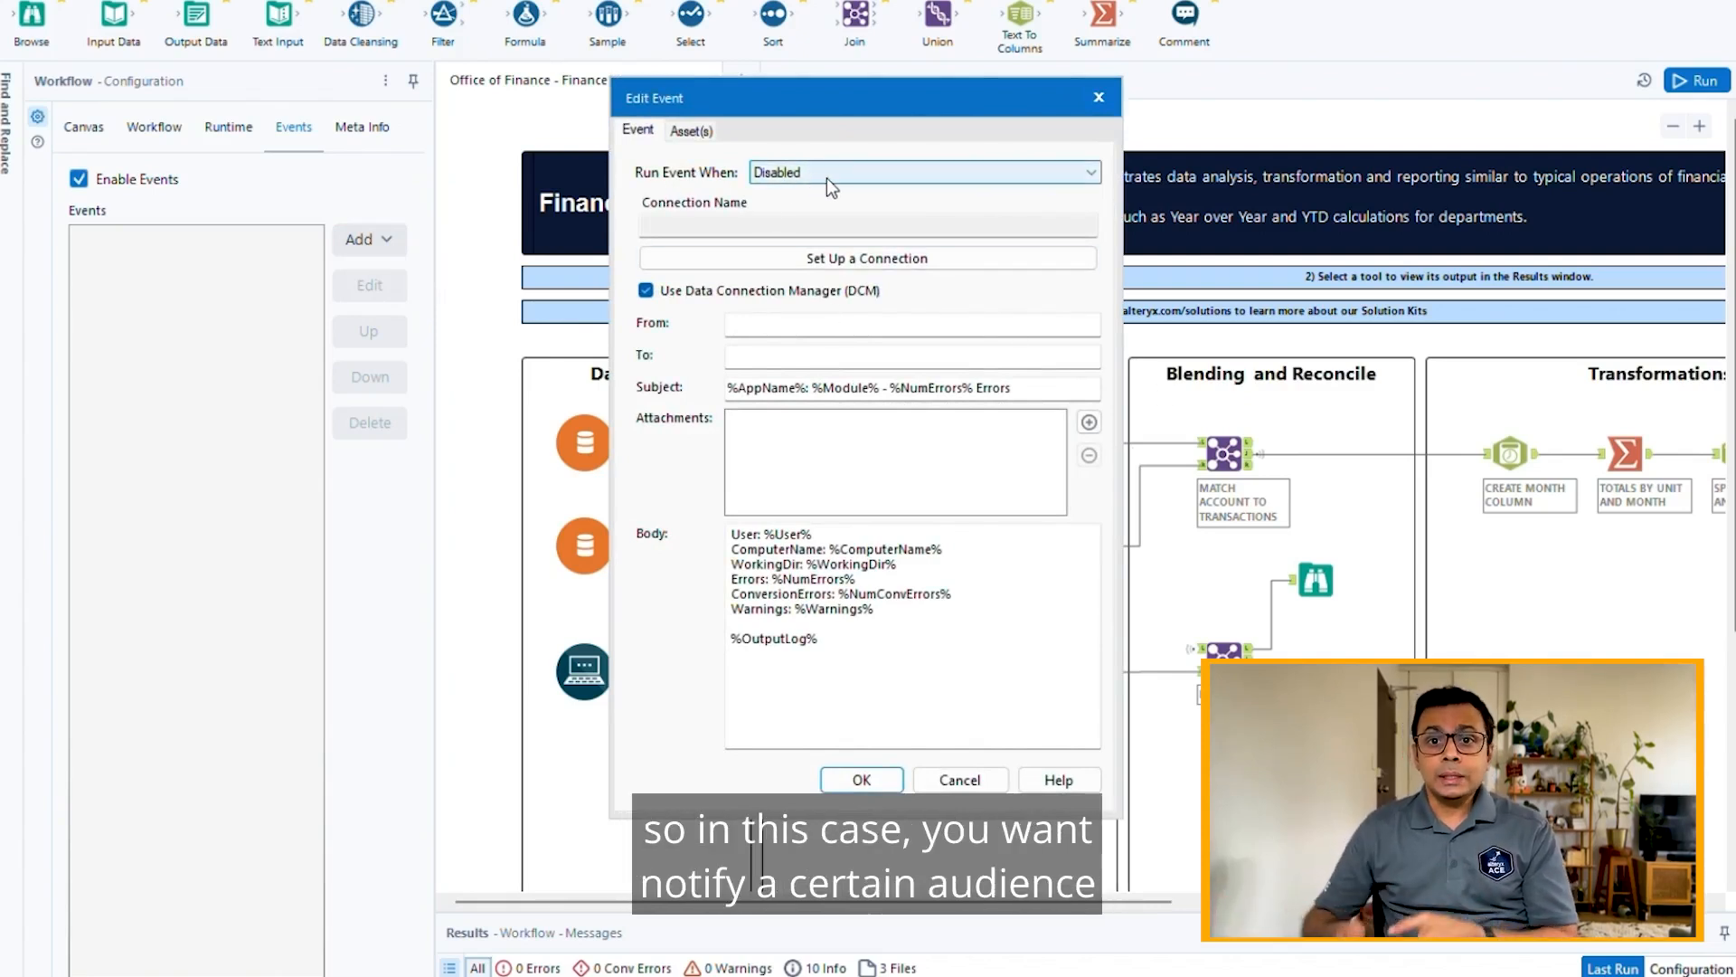
pyautogui.click(922, 172)
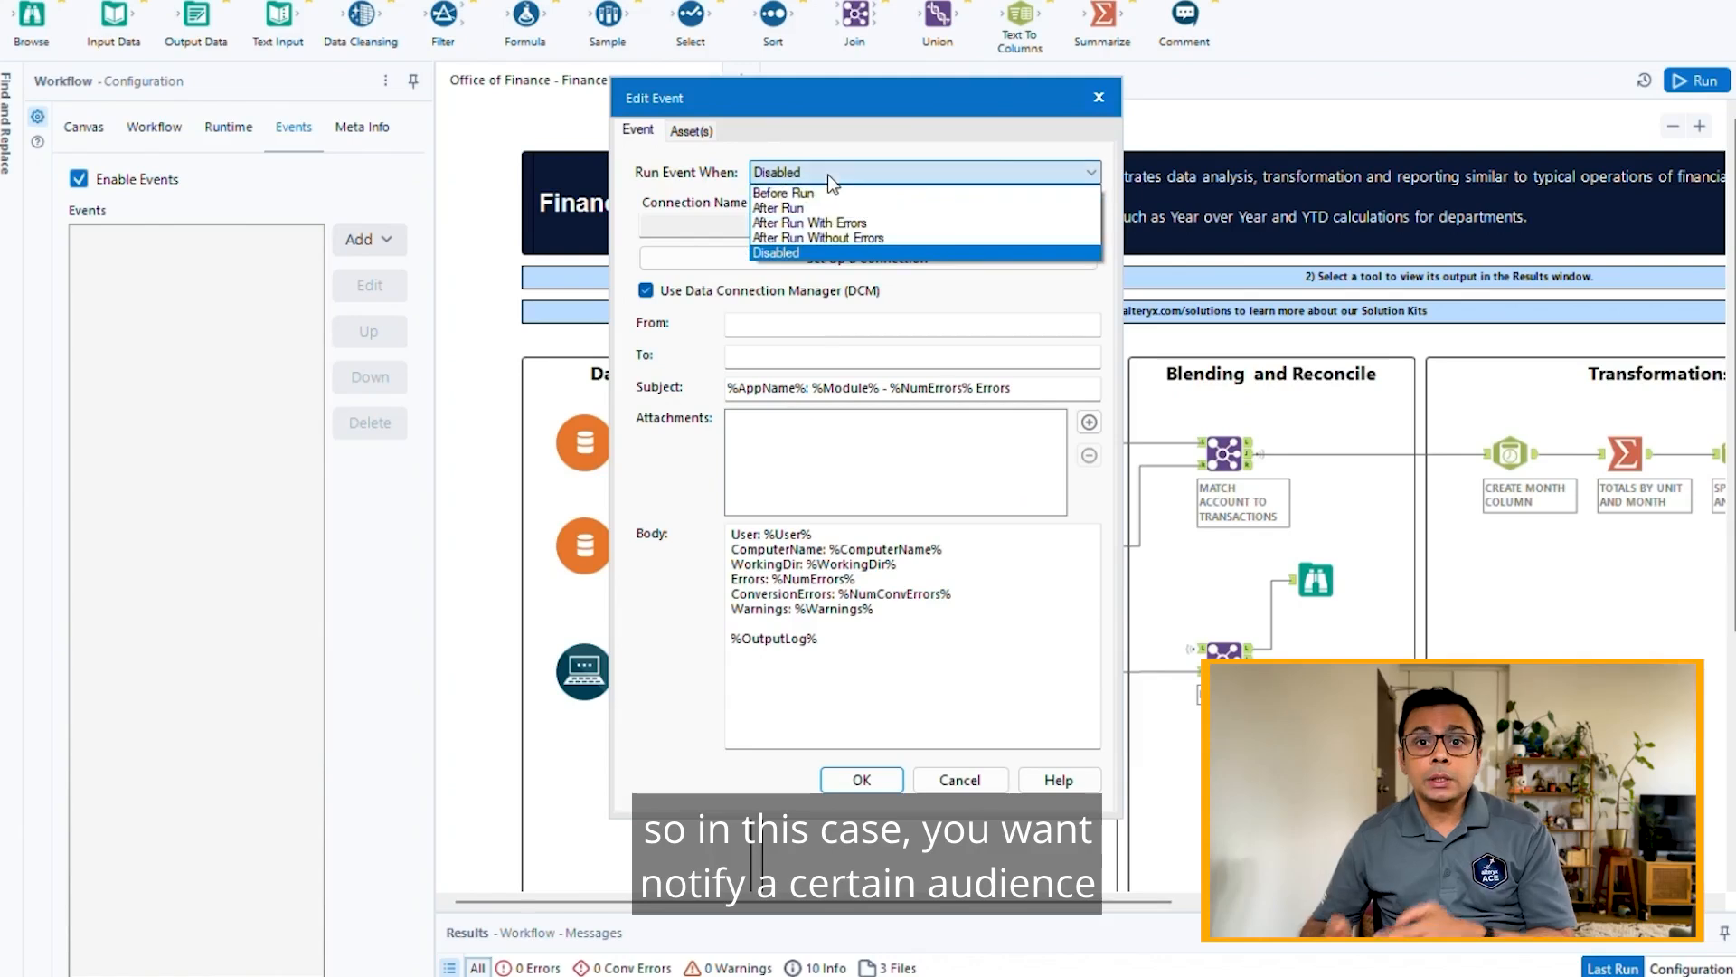
pyautogui.click(810, 223)
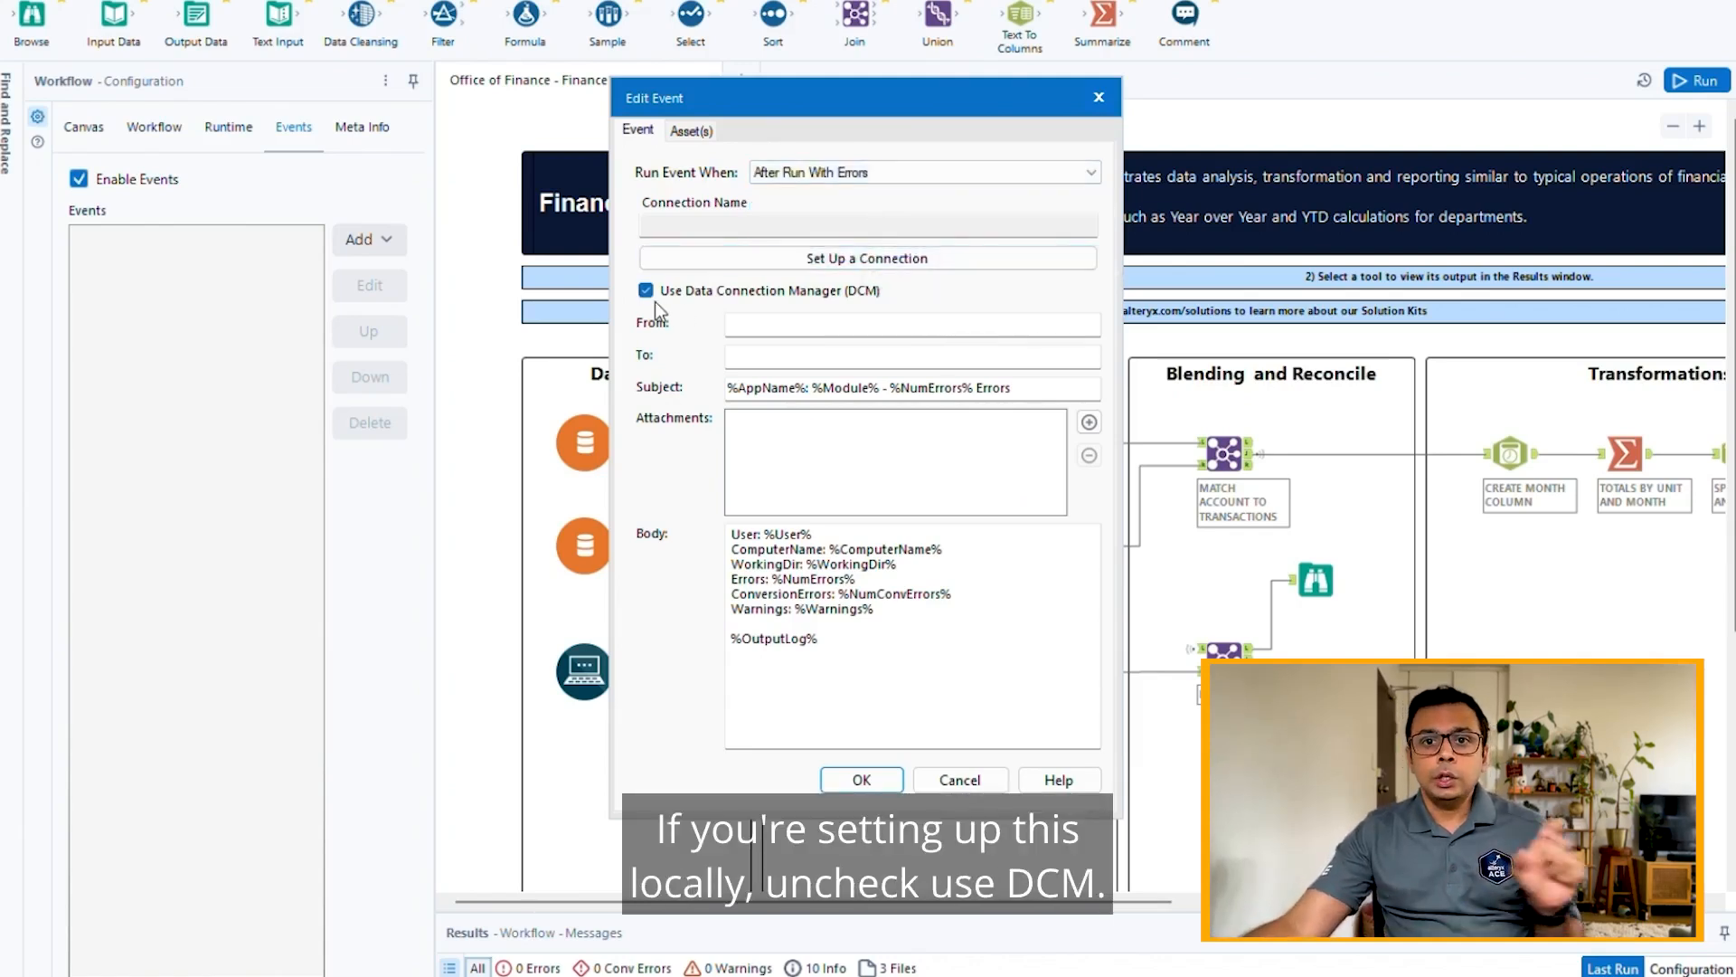
pyautogui.click(646, 290)
pyautogui.write('FAILED - ')
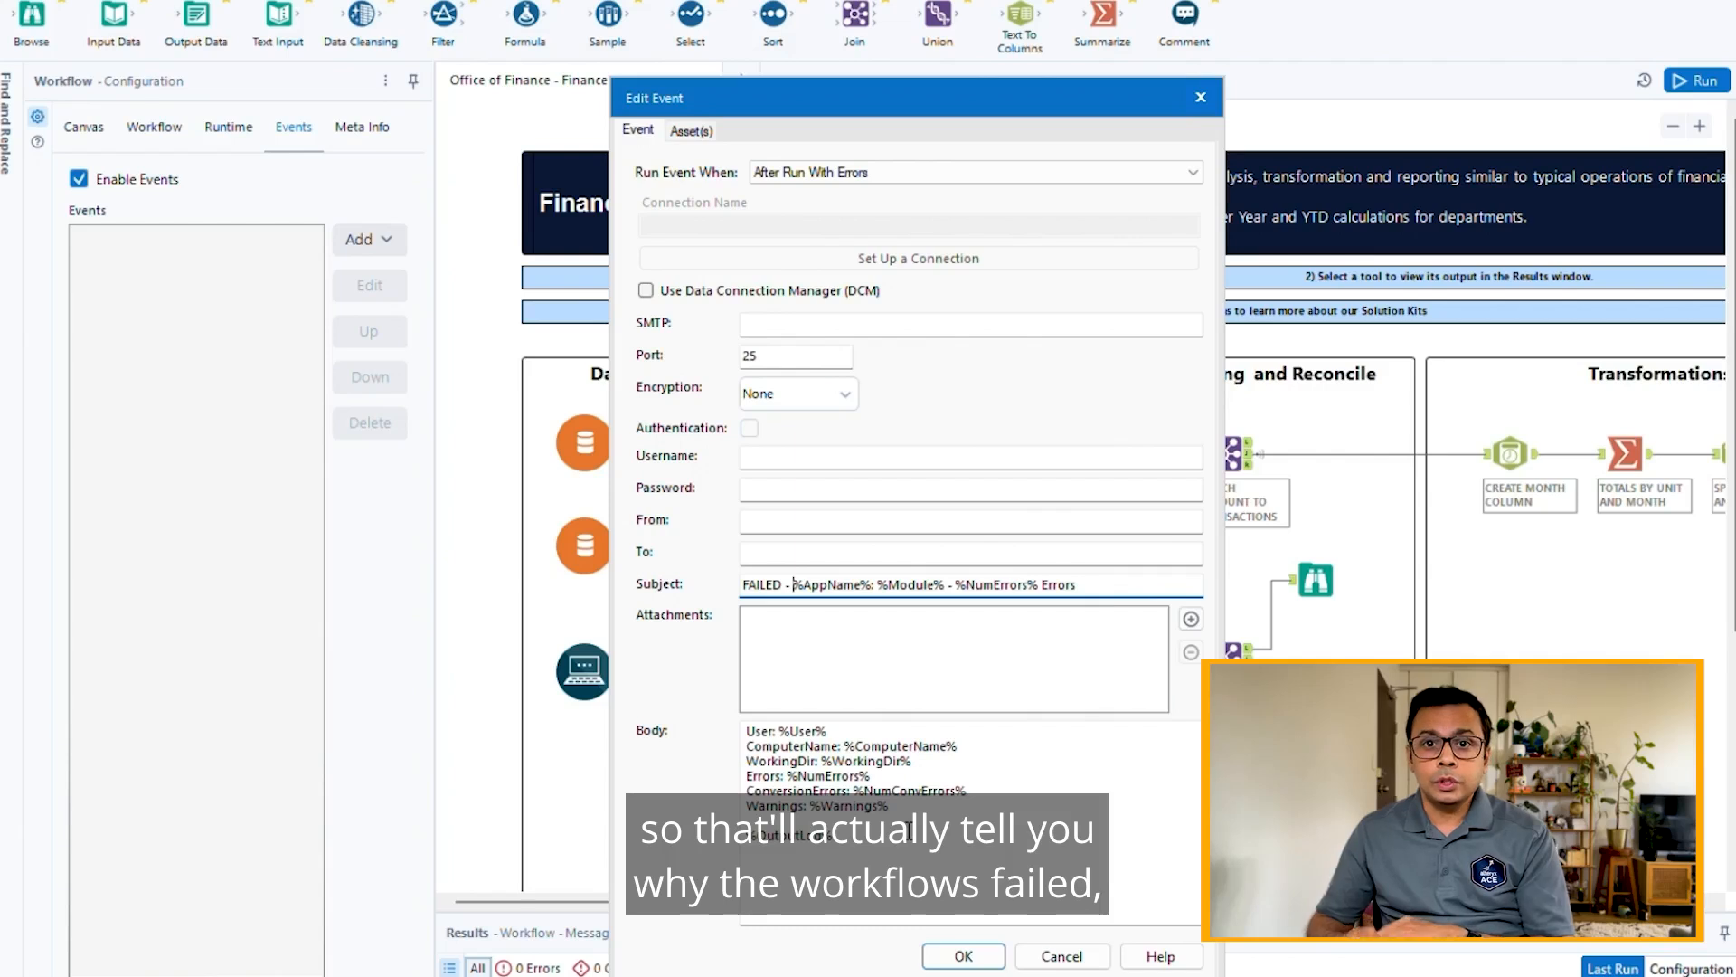
# Confirm the email event with subject prefixed 'FAILED - ' in Edit Event
pyautogui.click(961, 955)
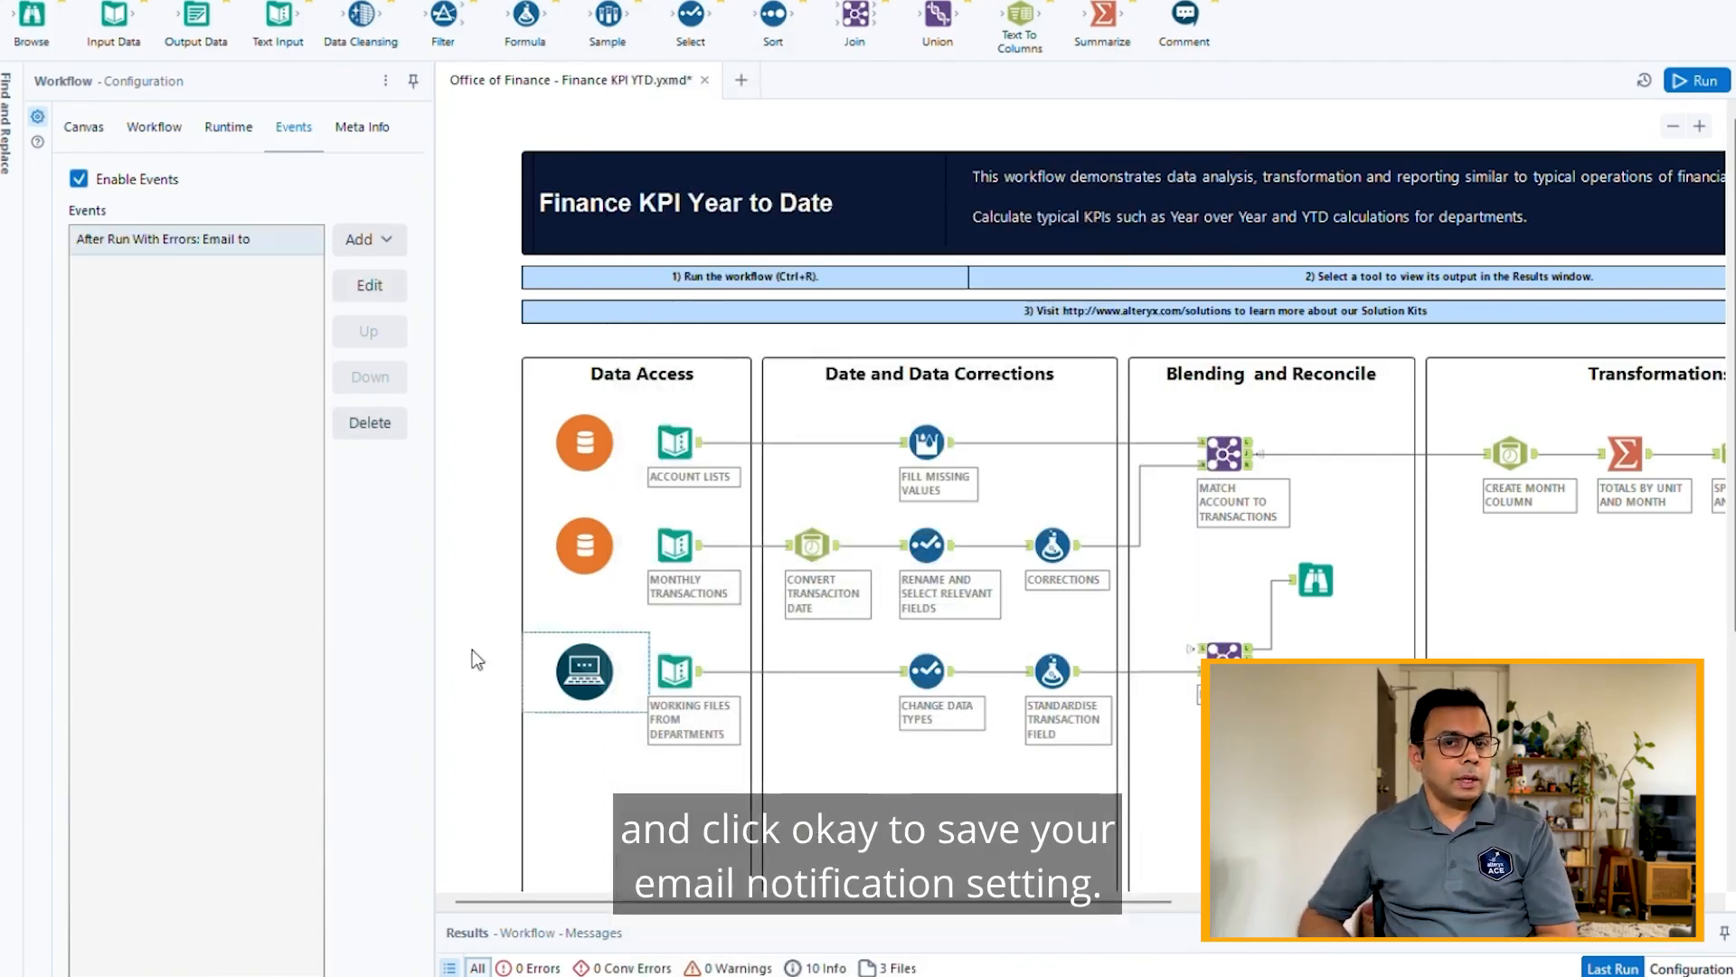